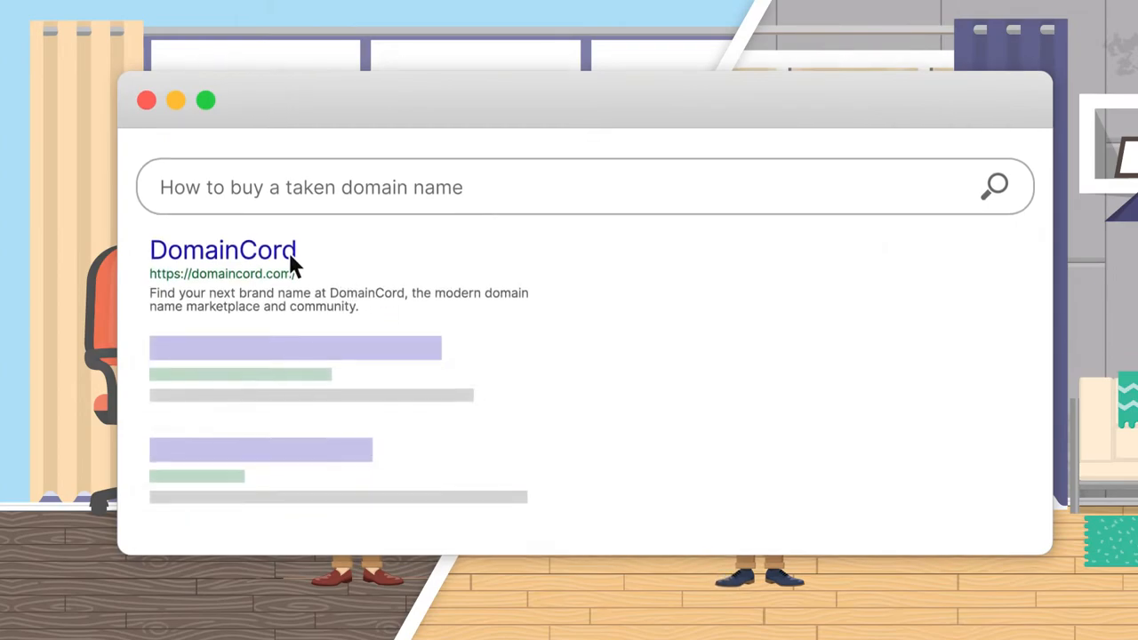
Follow the DomainCord search result to reach the amazingdomain.com for-sale listing
click(223, 249)
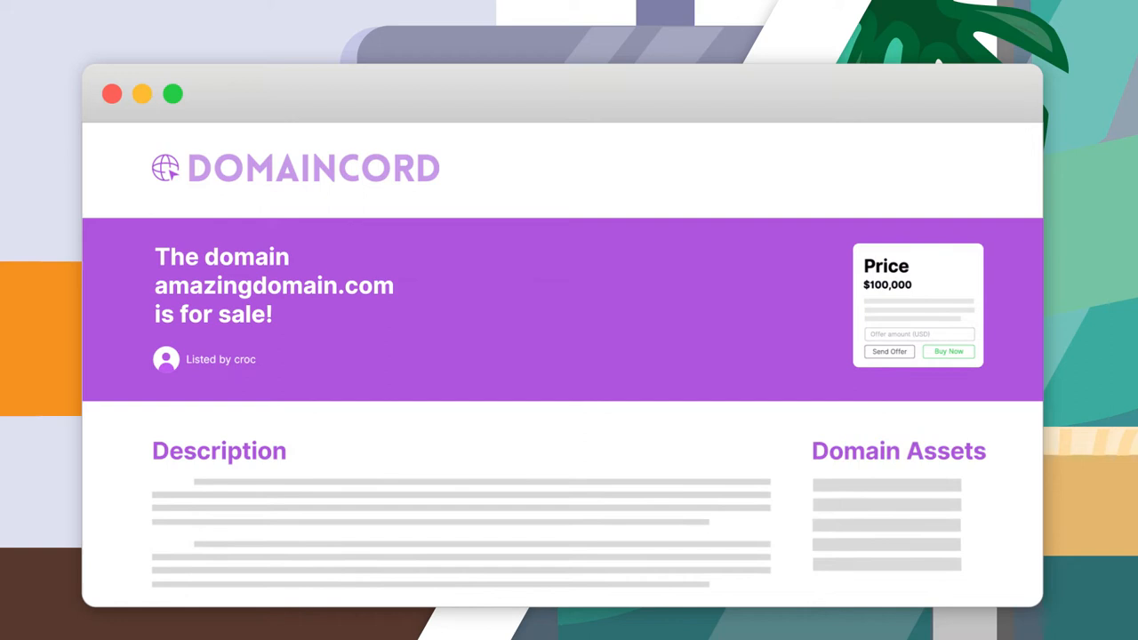
mouse_move(555, 313)
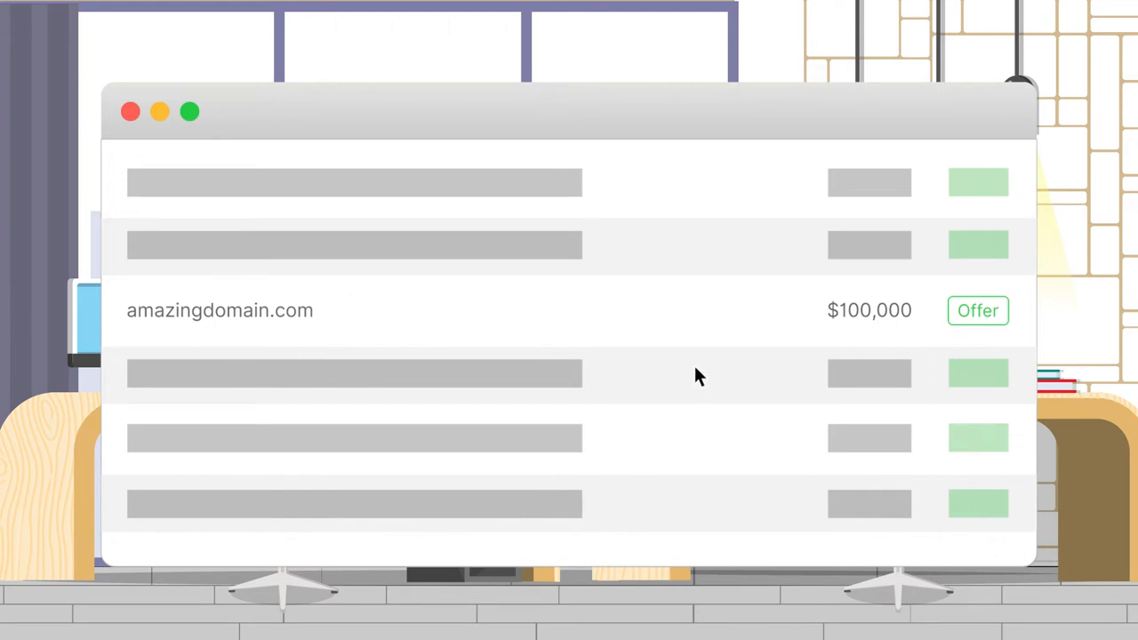
Submit an offer on amazingdomain.com and start the conversation with its seller
click(978, 309)
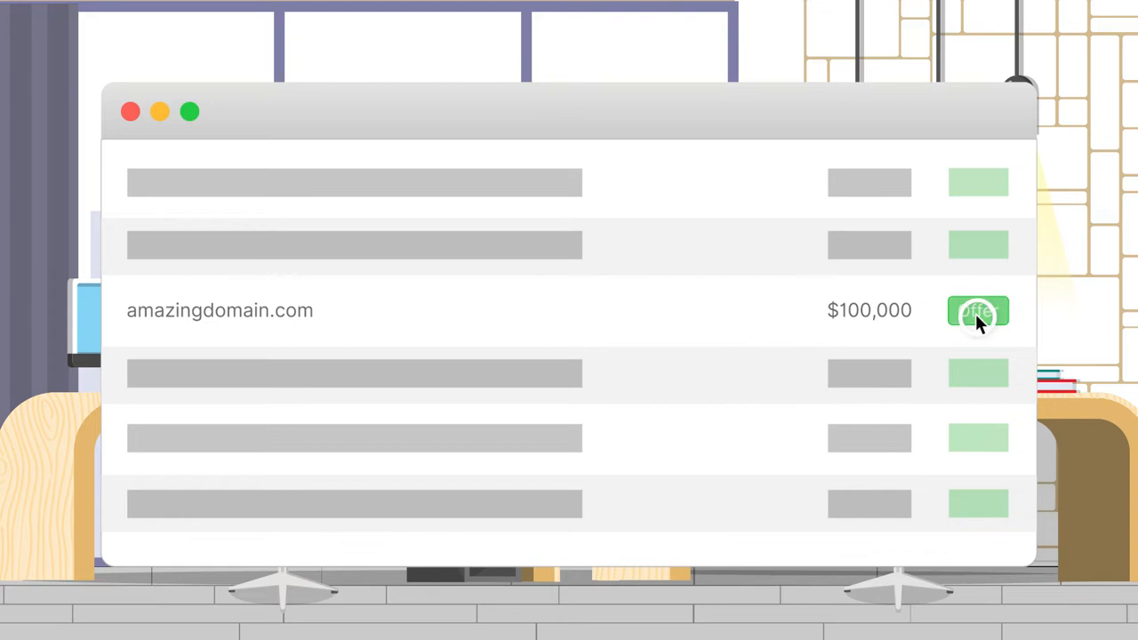
click(978, 310)
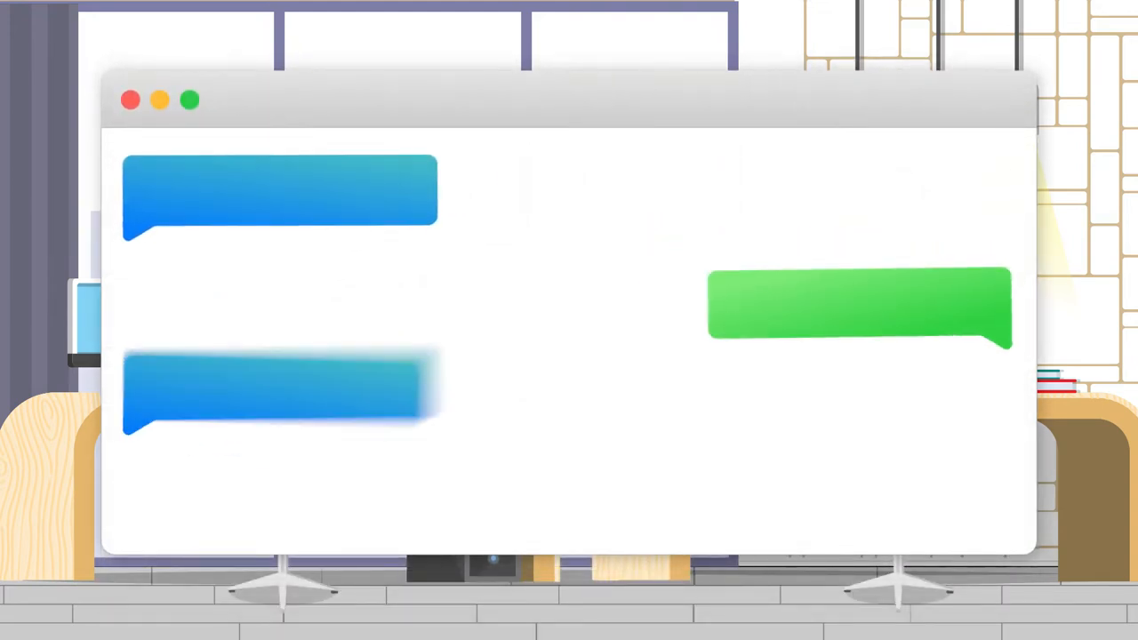